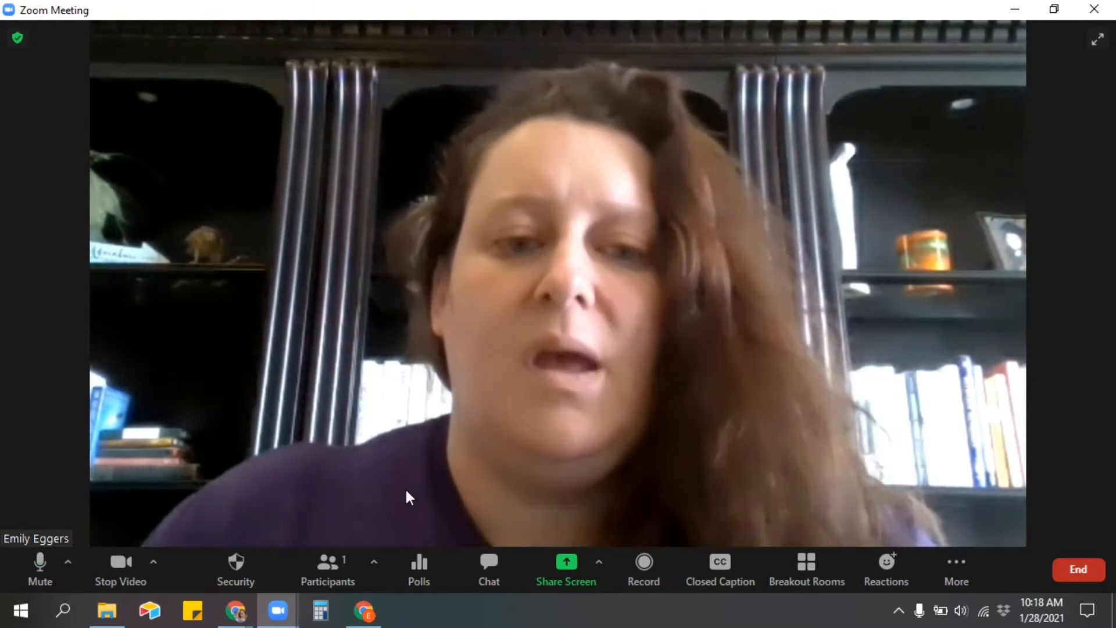
mouse_move(327, 570)
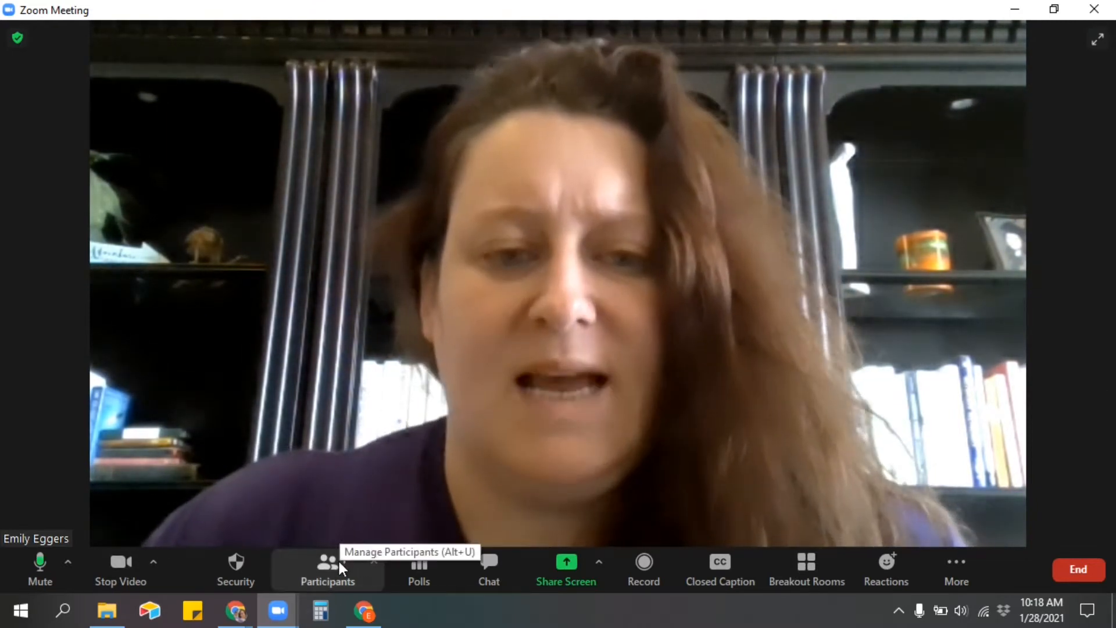
Show the participants list with the meeting chat panel open below it.
click(328, 570)
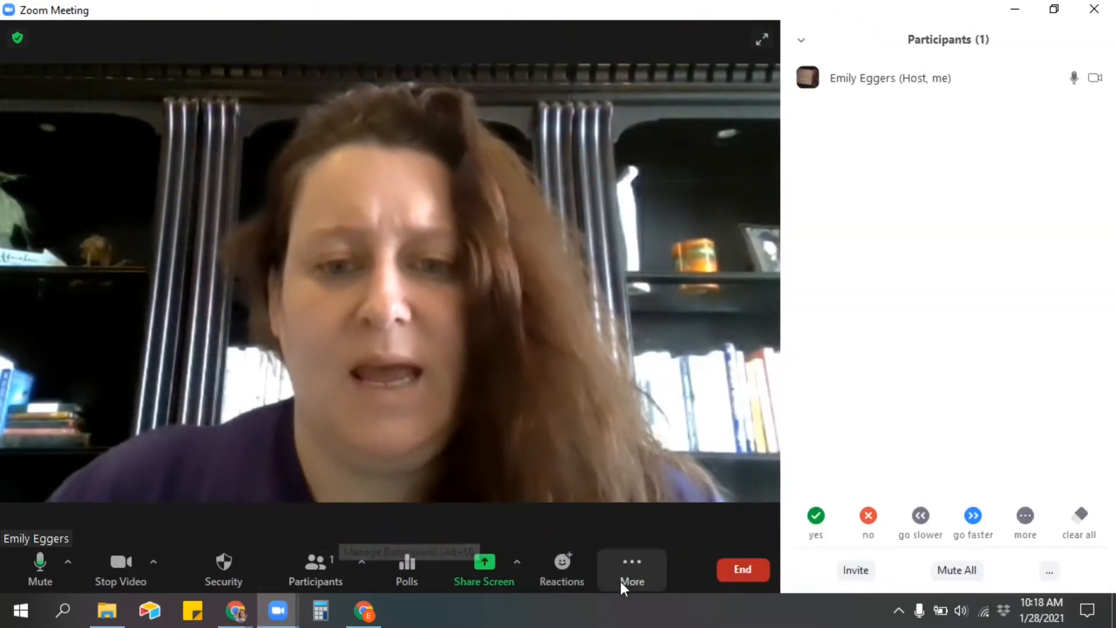
click(631, 569)
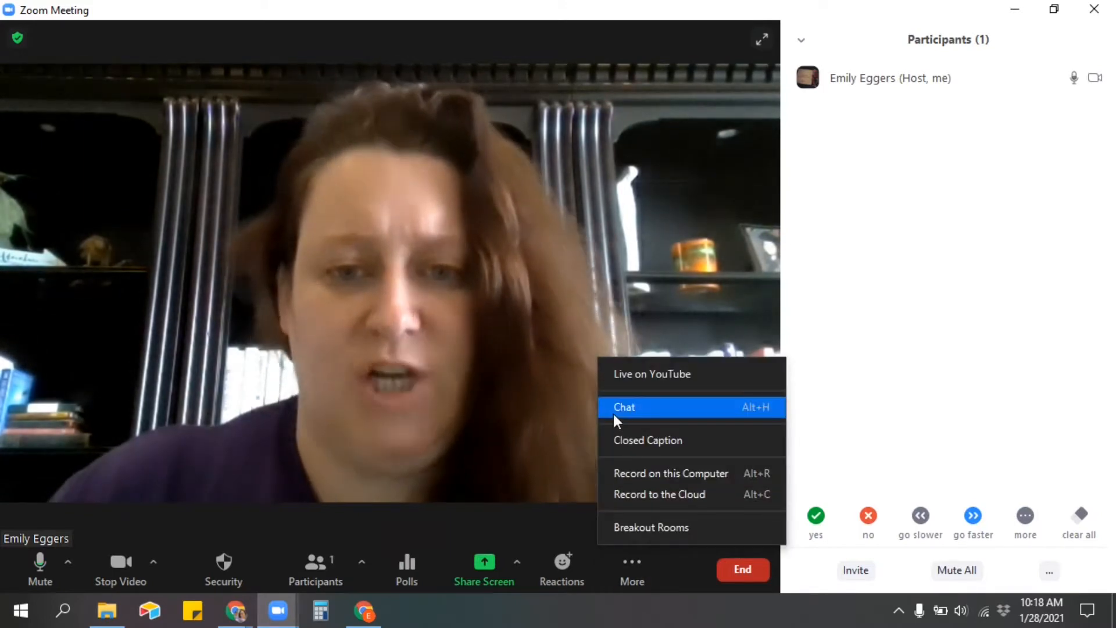
click(625, 407)
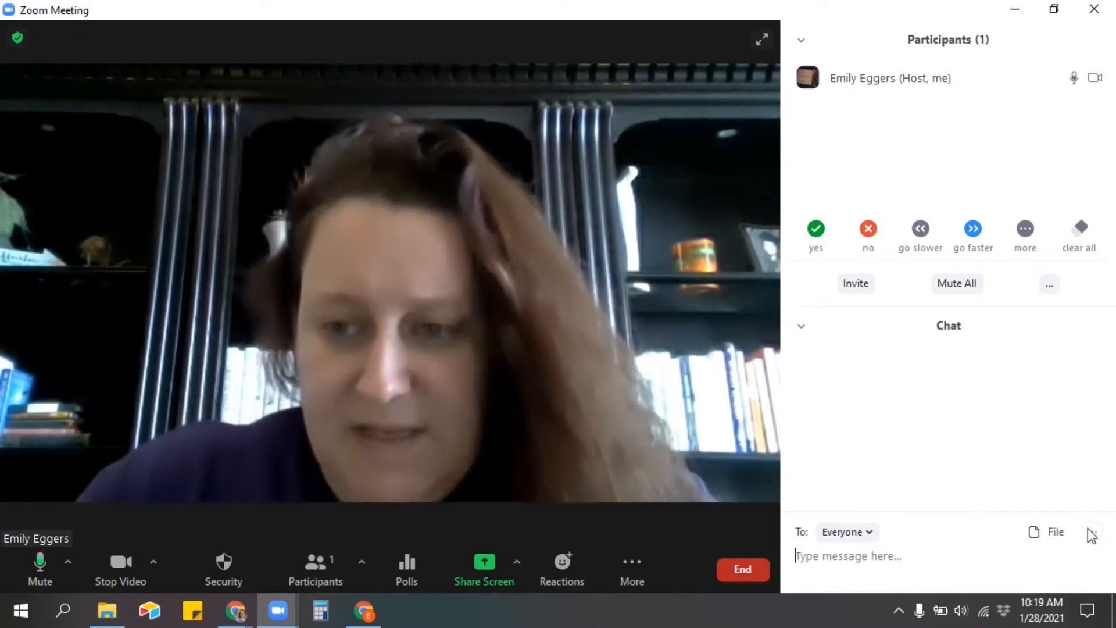
click(1091, 532)
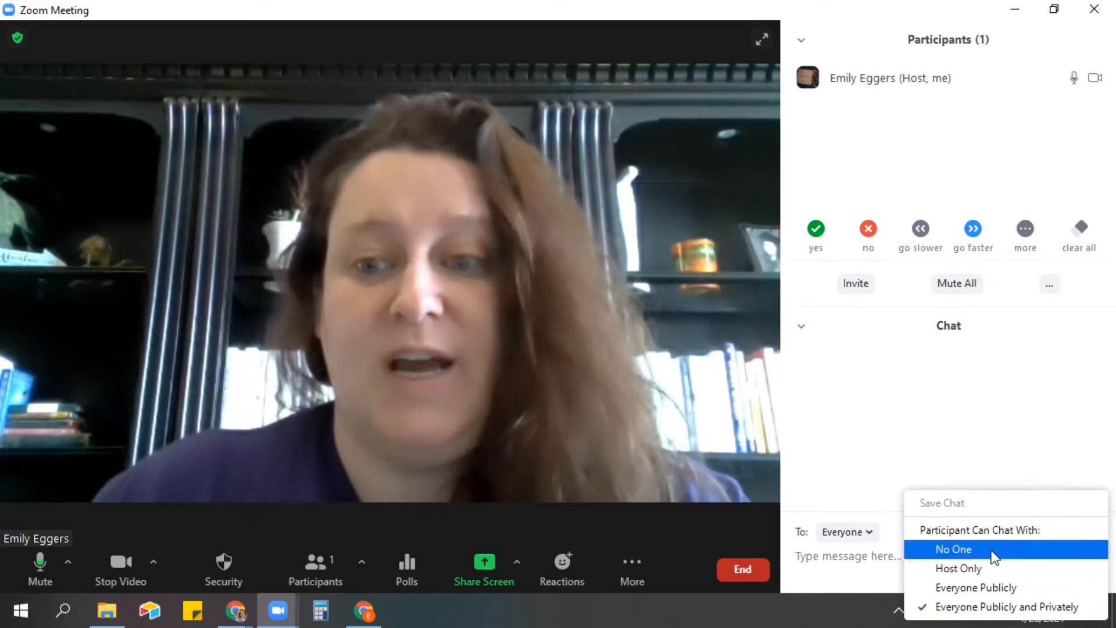
mouse_move(959, 568)
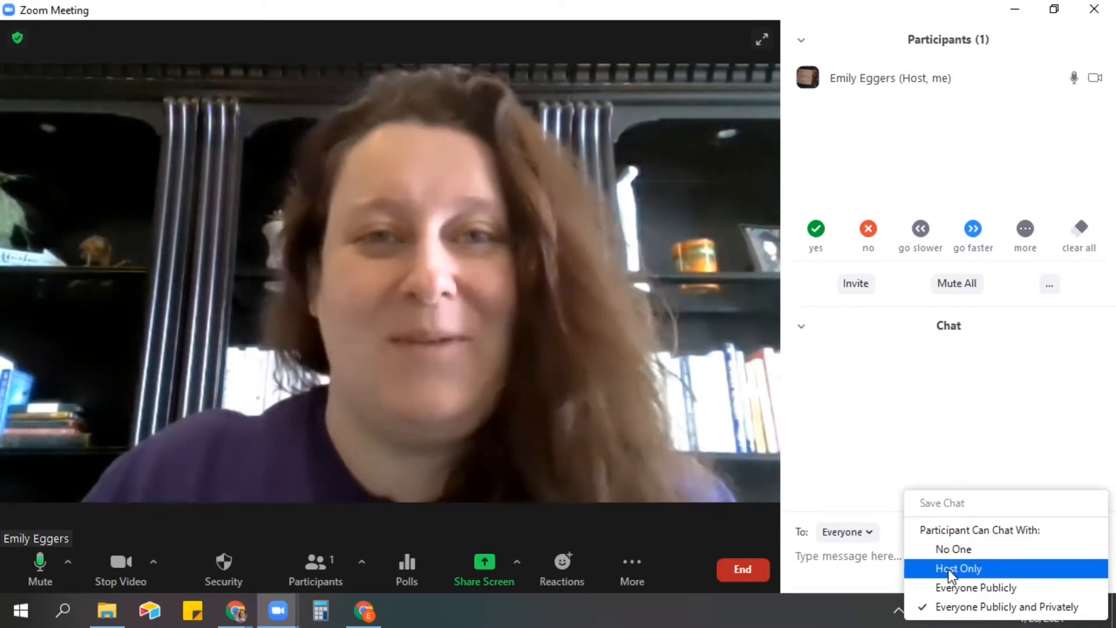
mouse_move(976, 587)
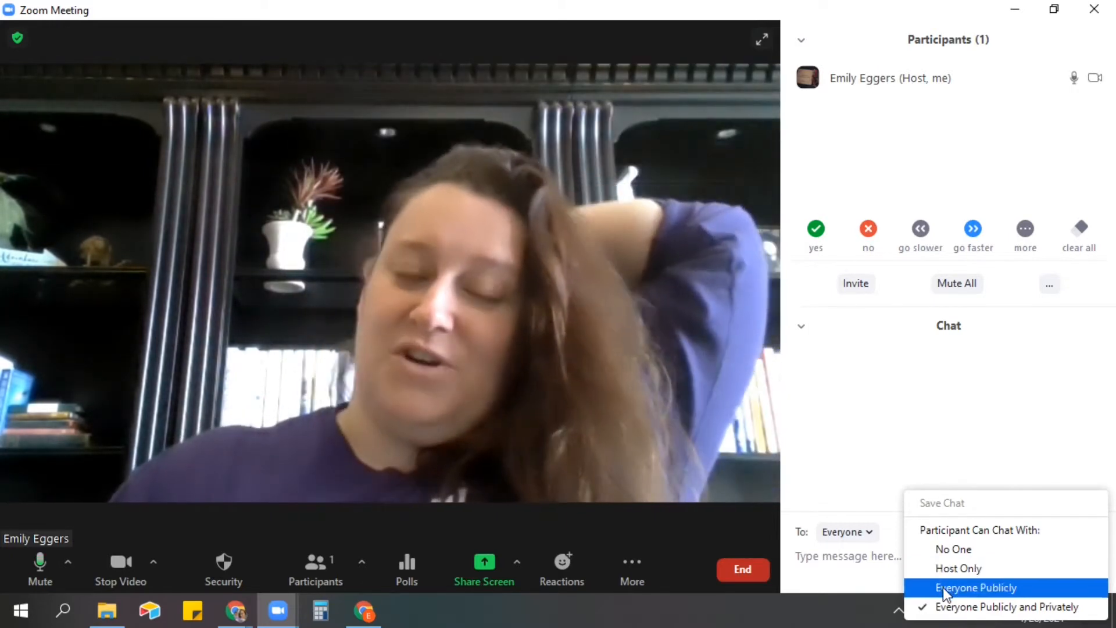
click(975, 587)
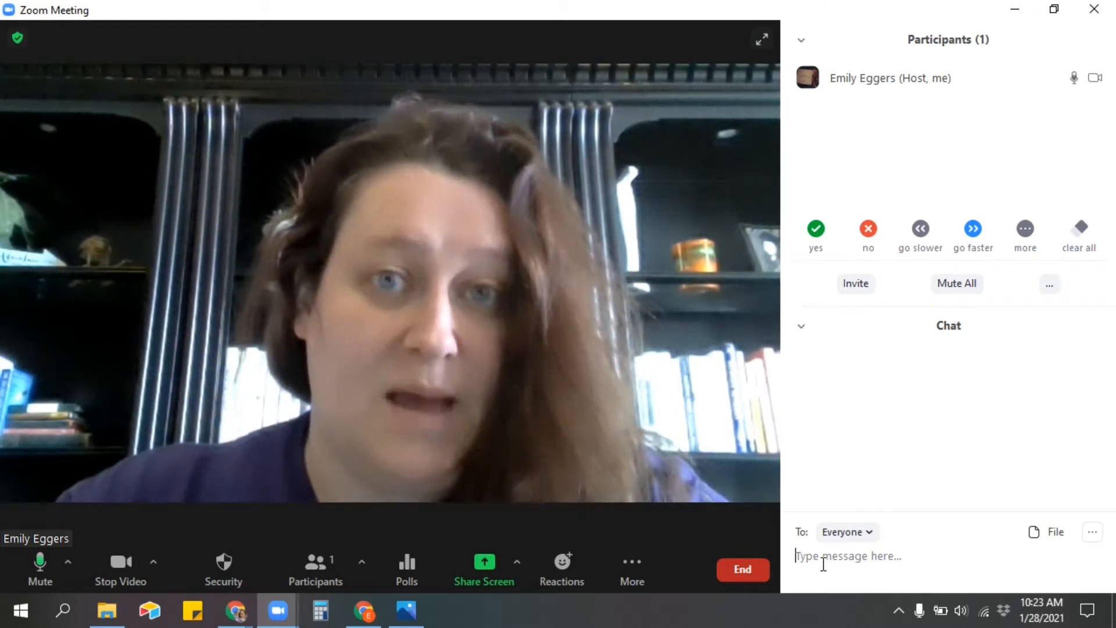
Share the Google Docs window with the YouTube script to the meeting.
click(631, 570)
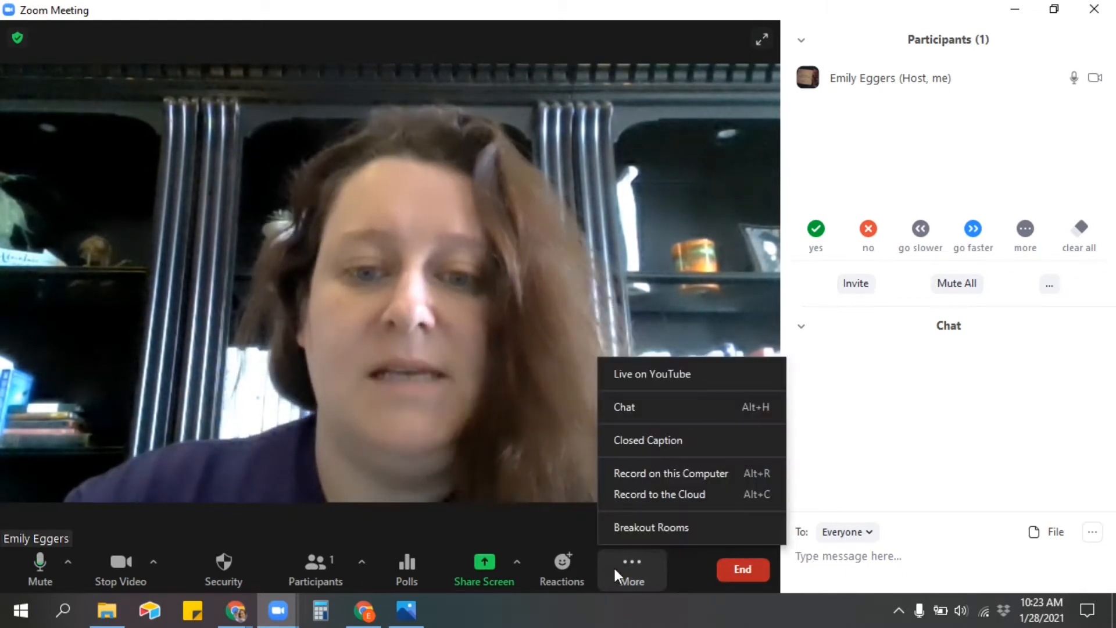
mouse_move(485, 570)
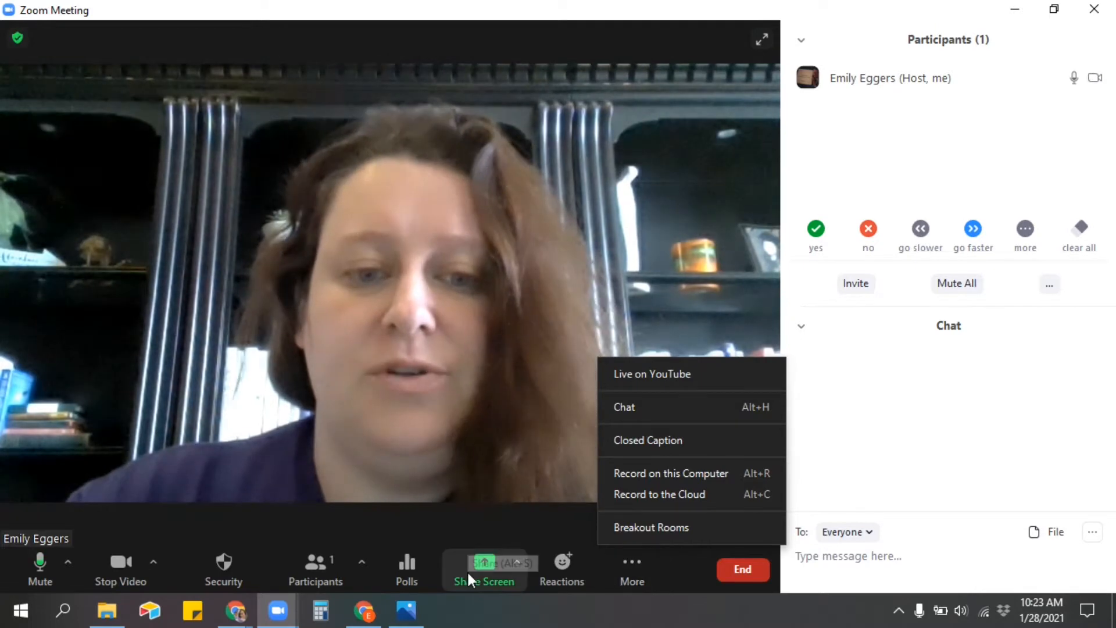
click(484, 570)
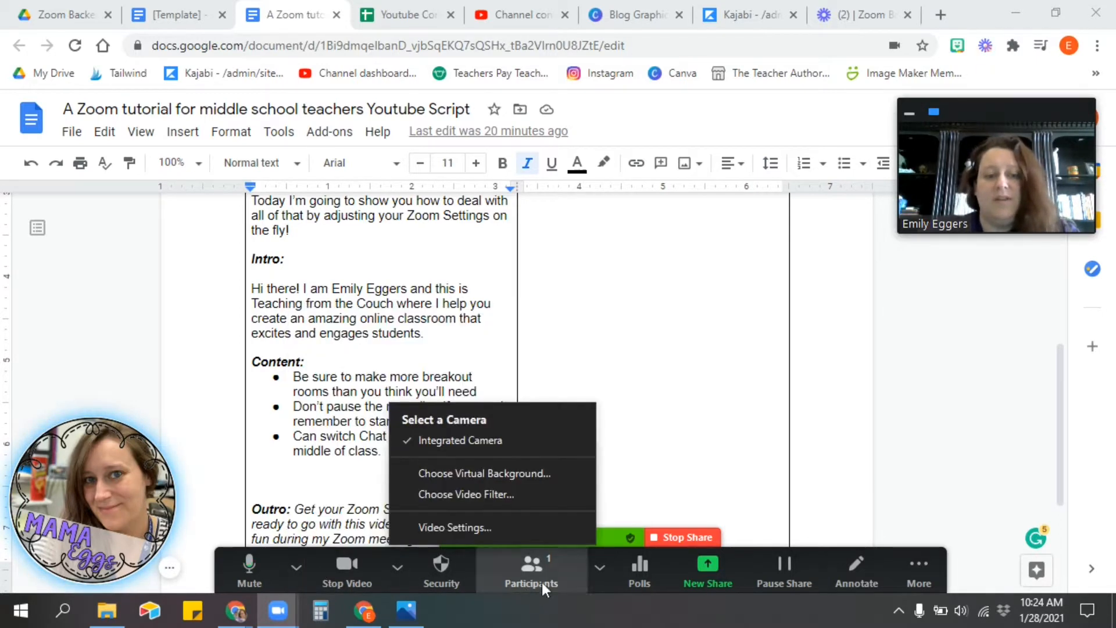
click(531, 569)
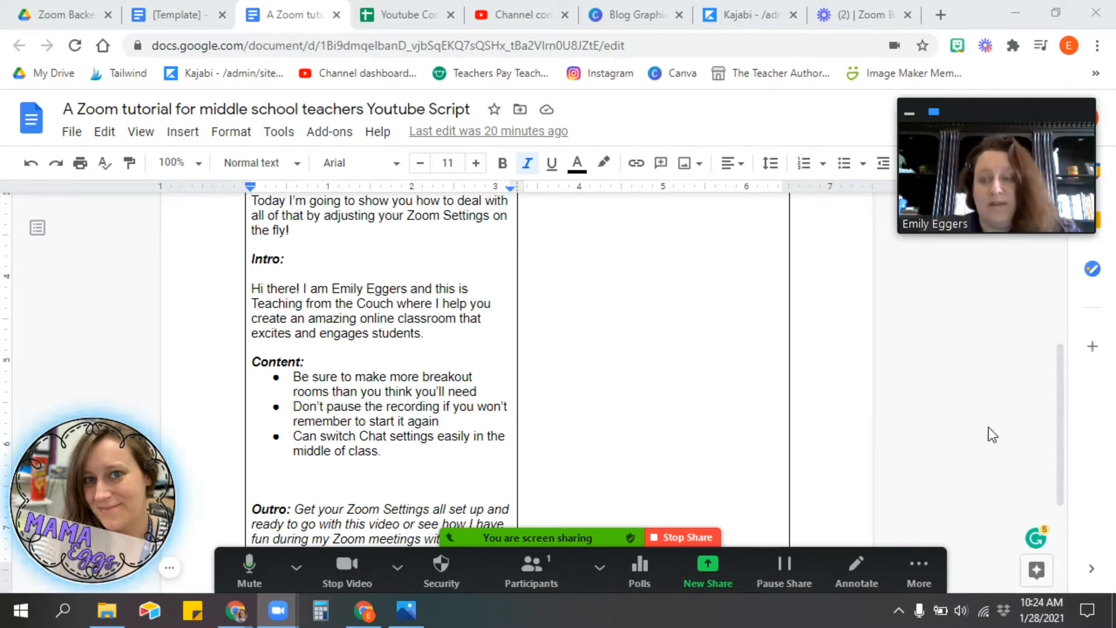
mouse_move(976, 463)
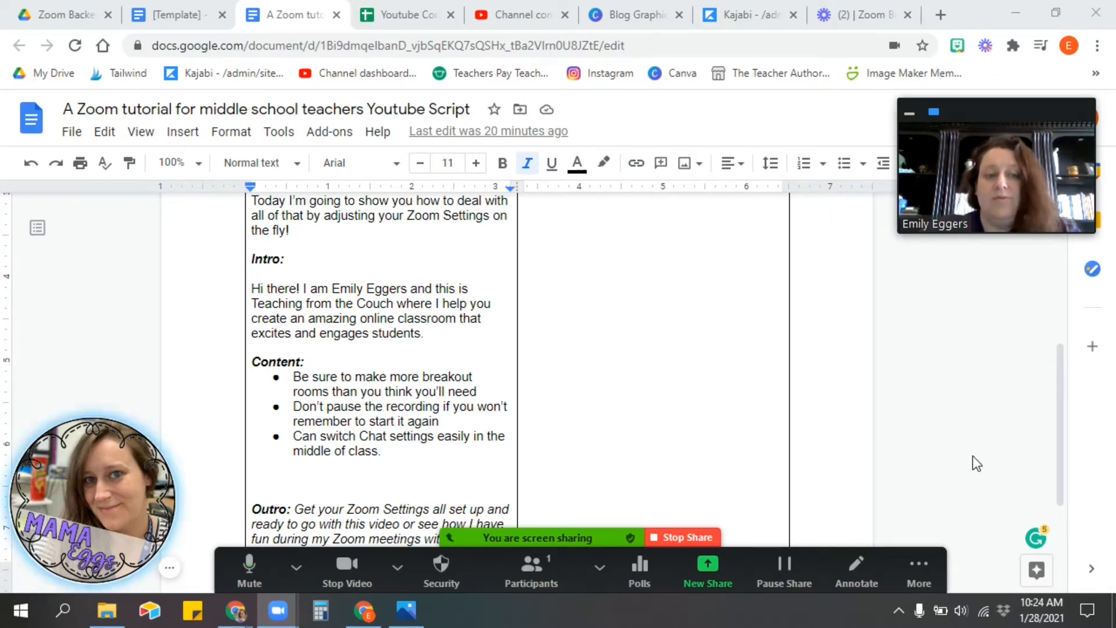
mouse_move(971, 469)
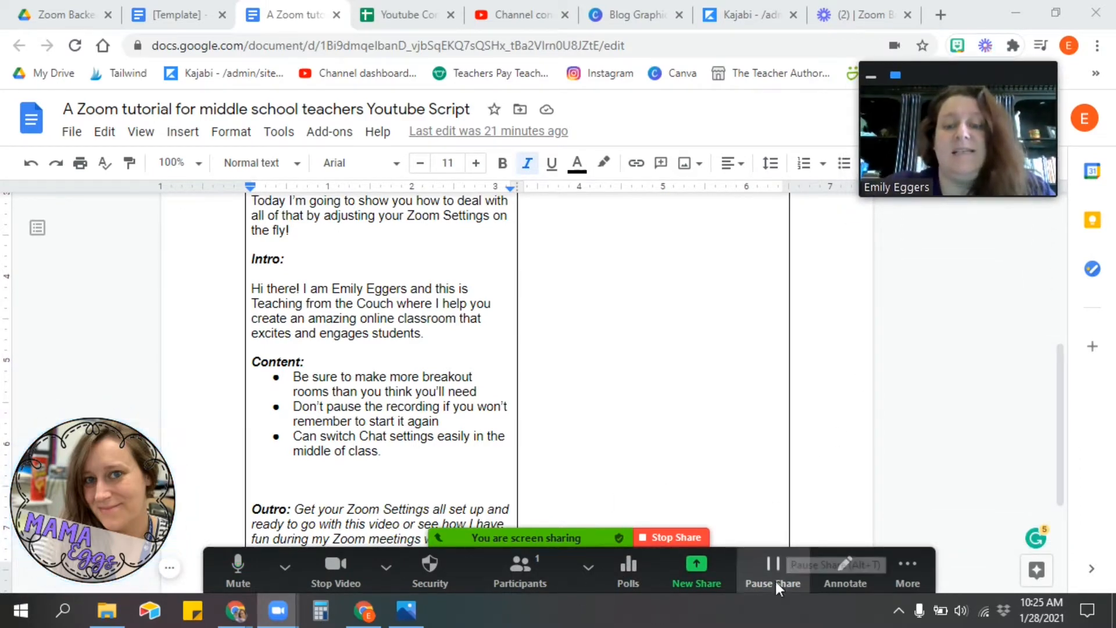
click(773, 569)
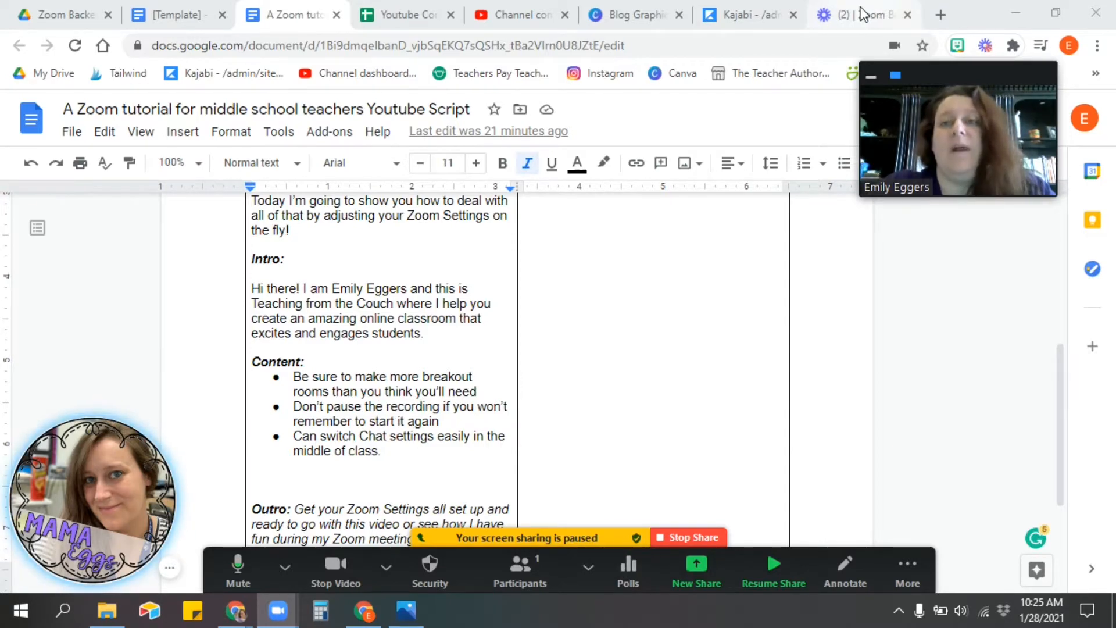
click(861, 14)
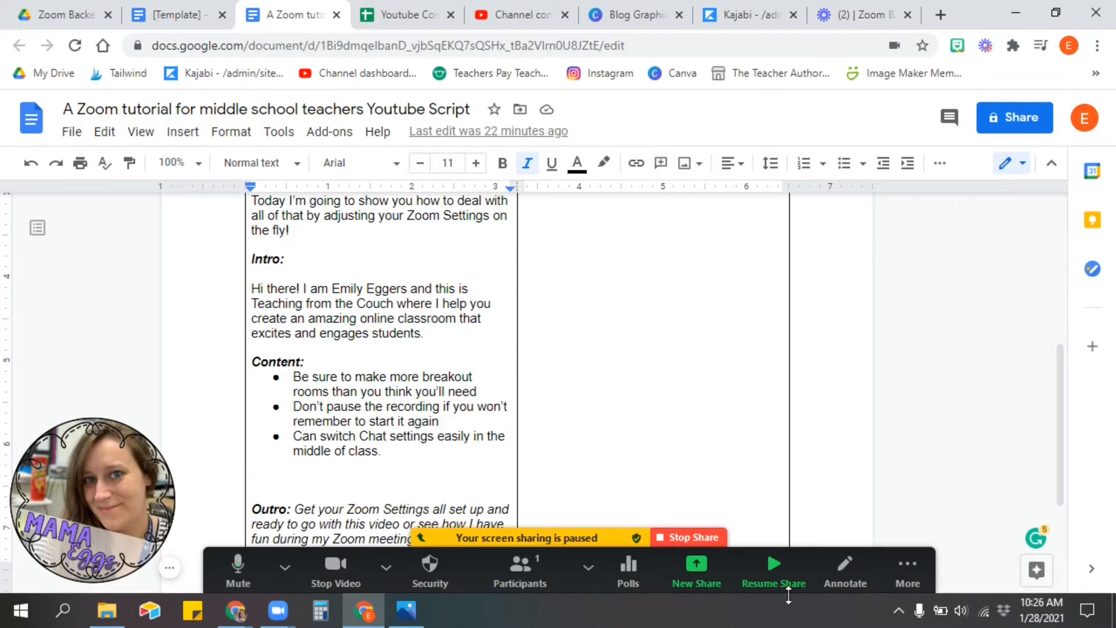
click(774, 570)
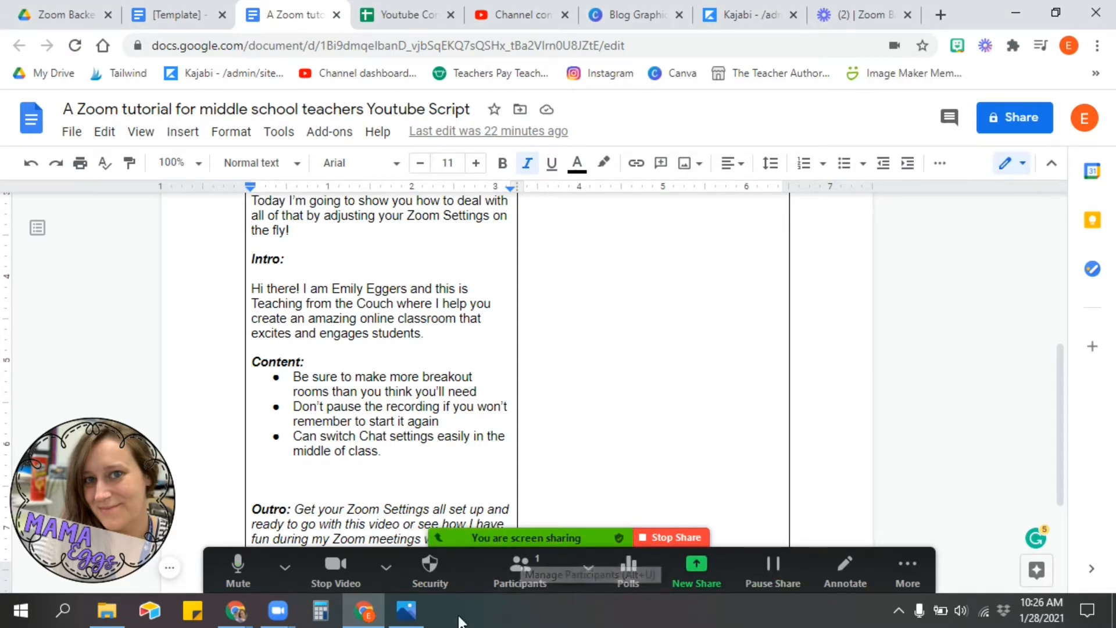
mouse_move(822, 624)
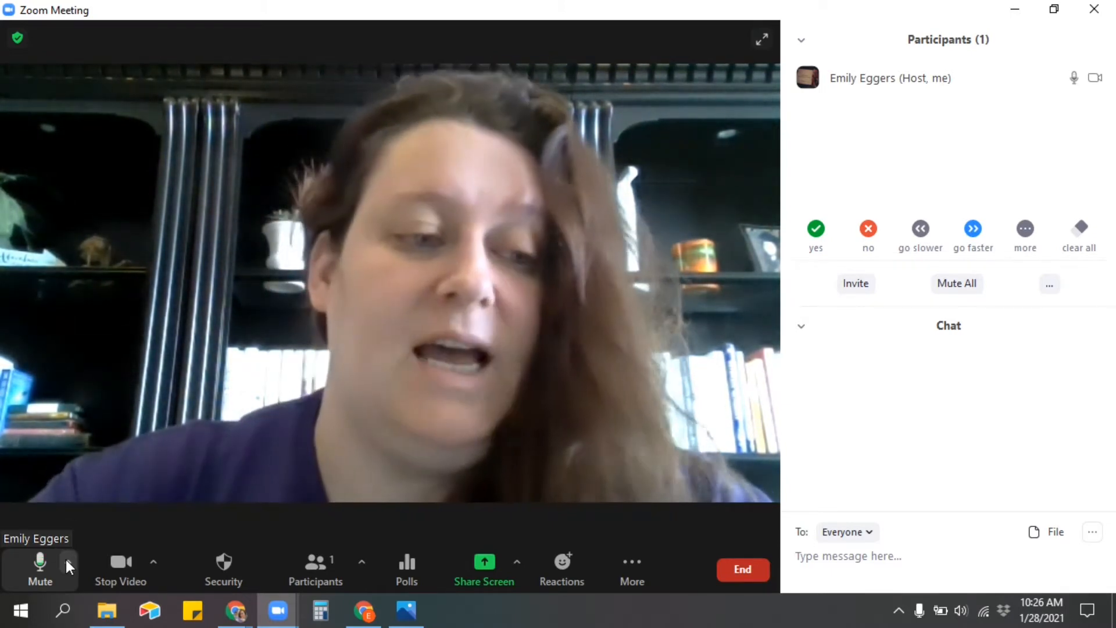
View the microphone and speaker options beside Mute after the share ends.
click(68, 562)
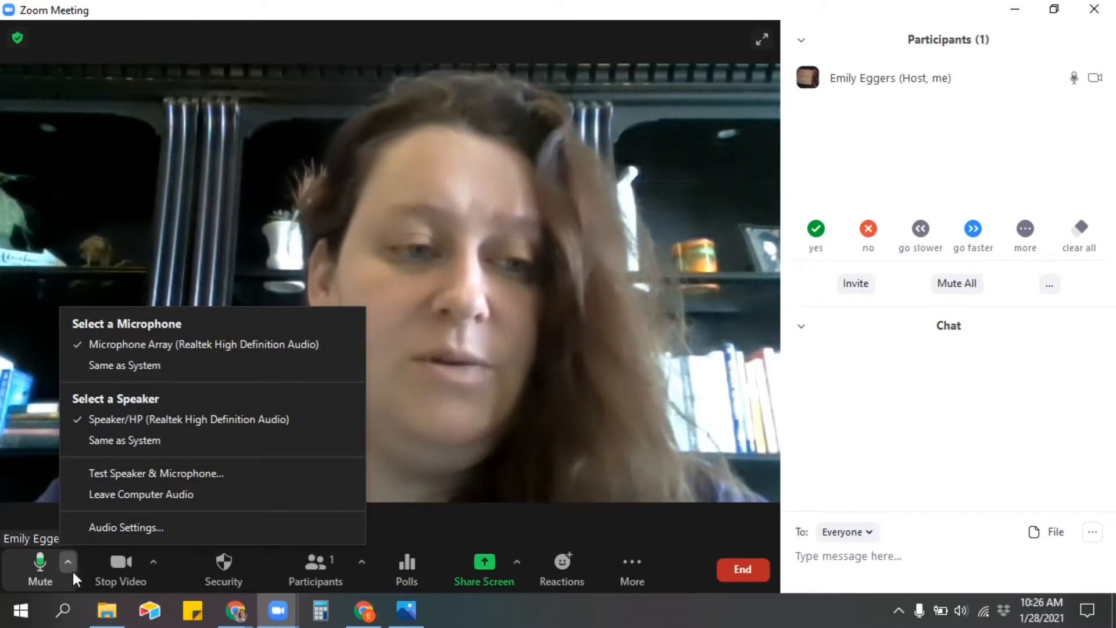
mouse_move(126, 526)
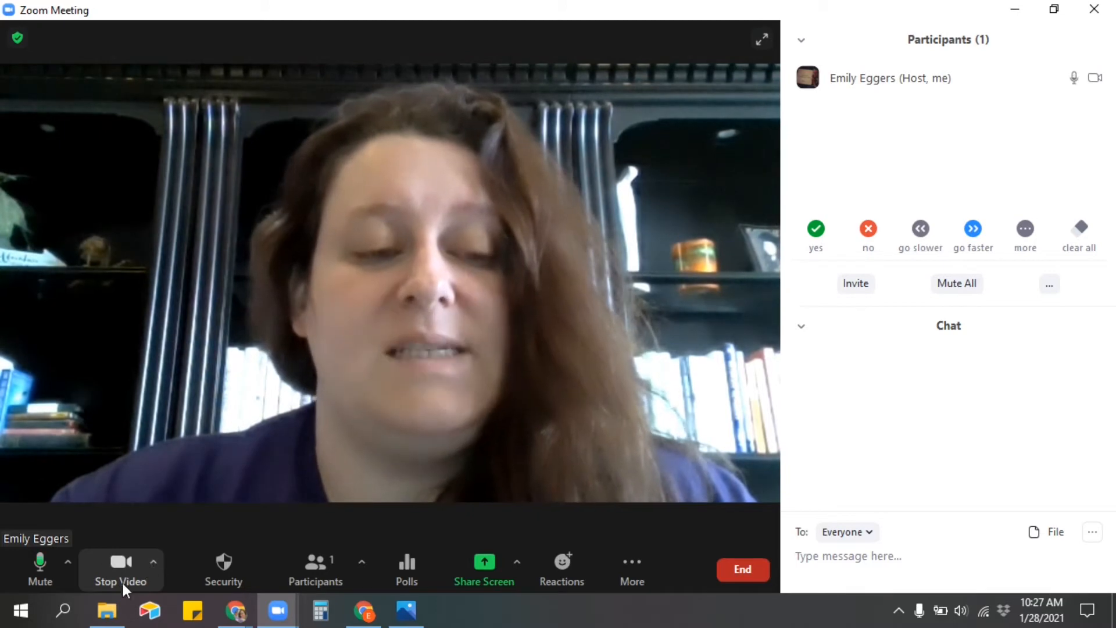
Open the Background & Filters page in Zoom's video settings.
click(153, 562)
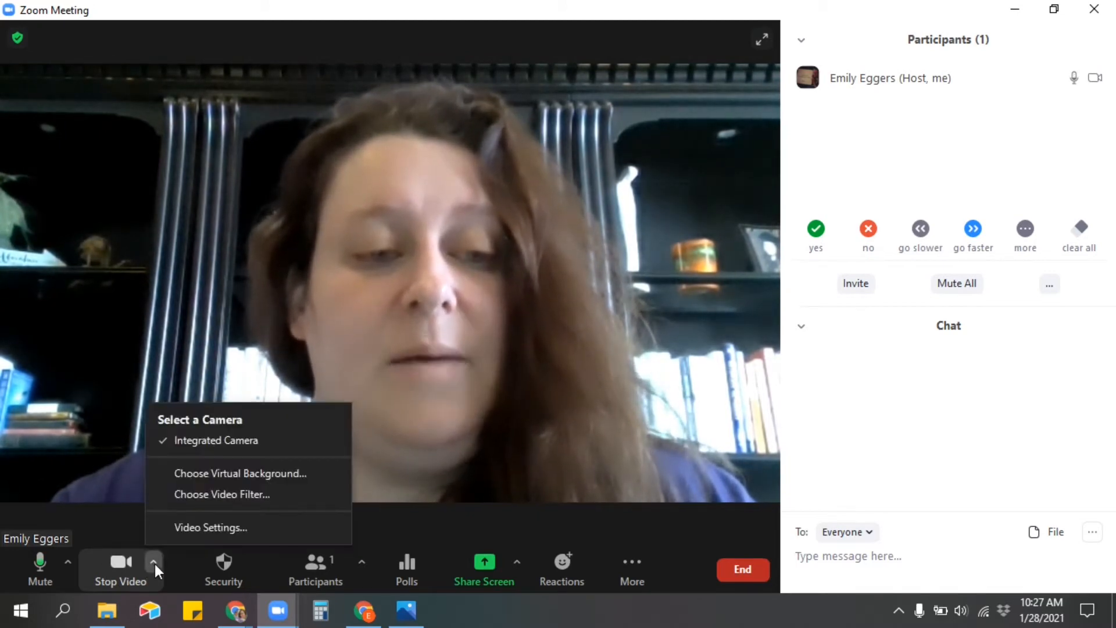
mouse_move(240, 472)
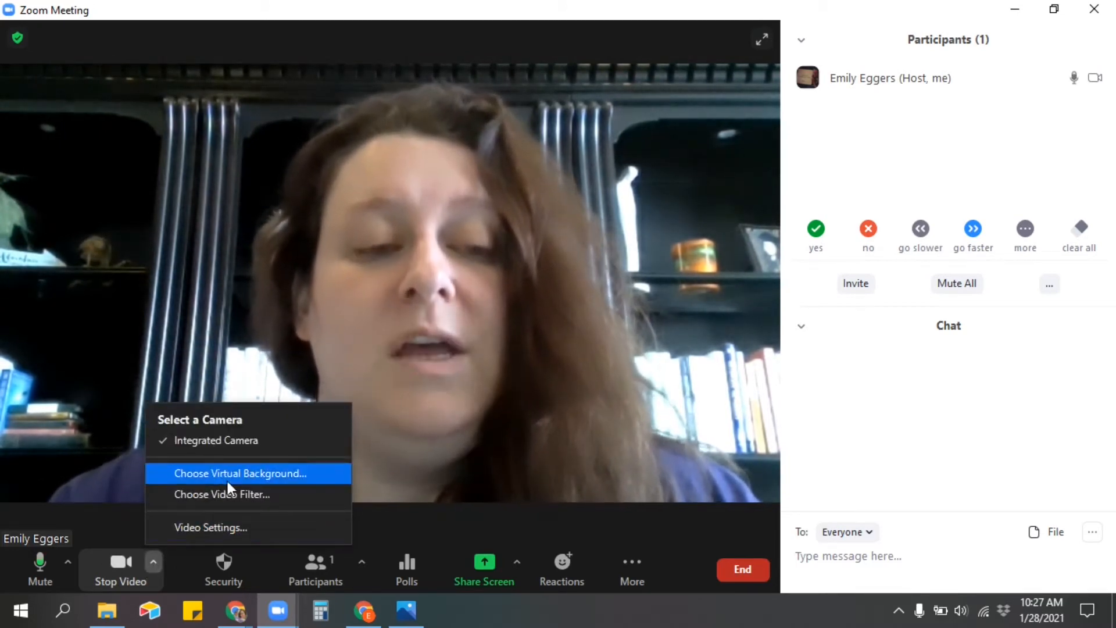
mouse_move(231, 494)
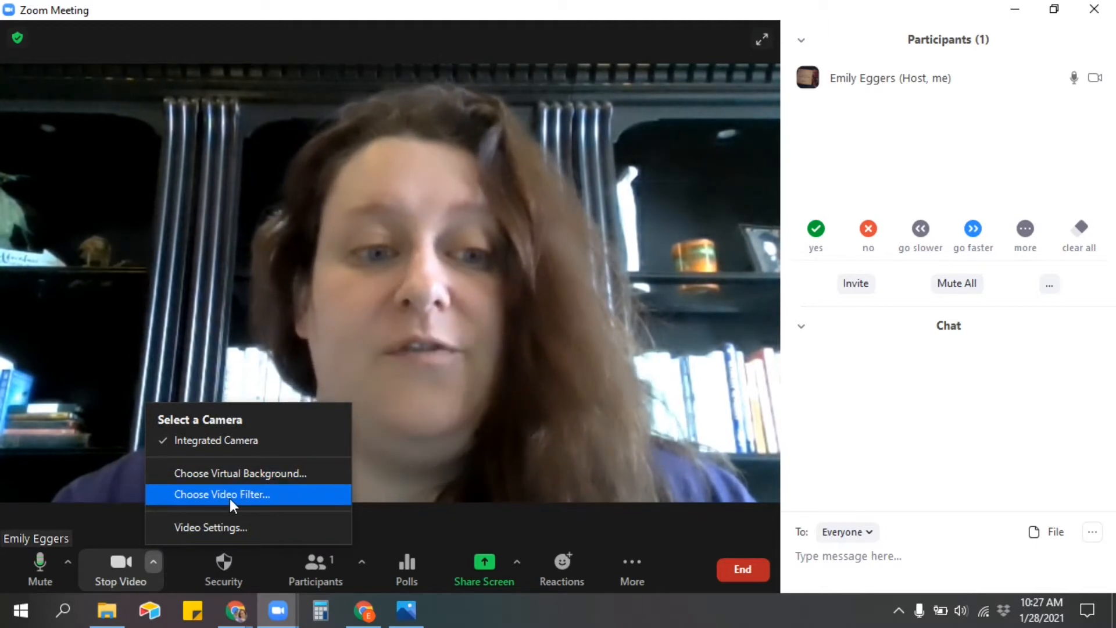
click(222, 494)
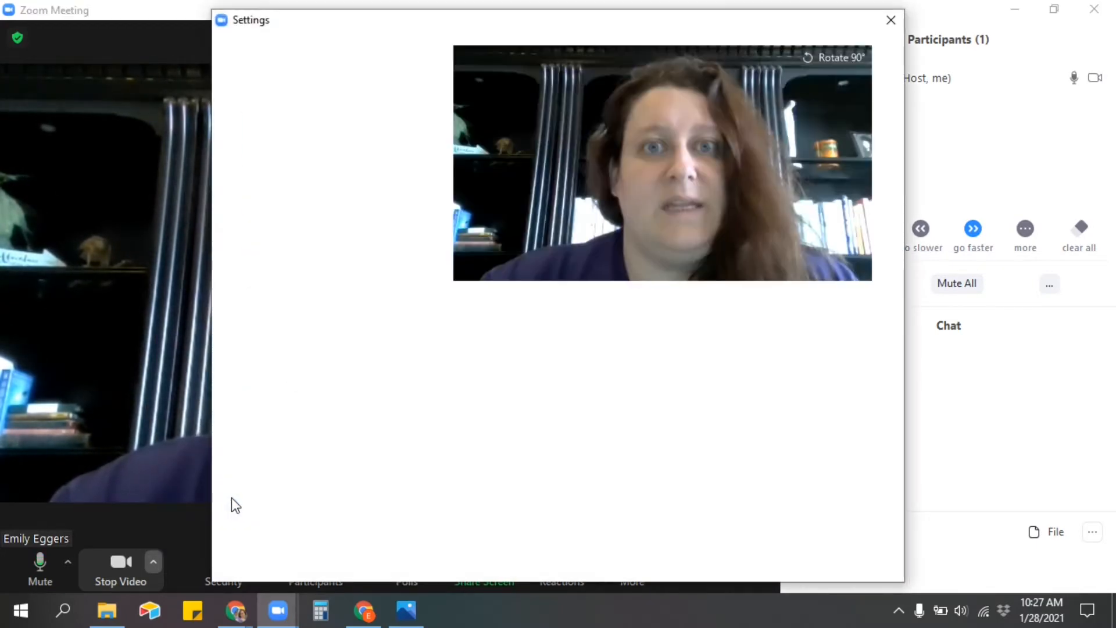
click(308, 226)
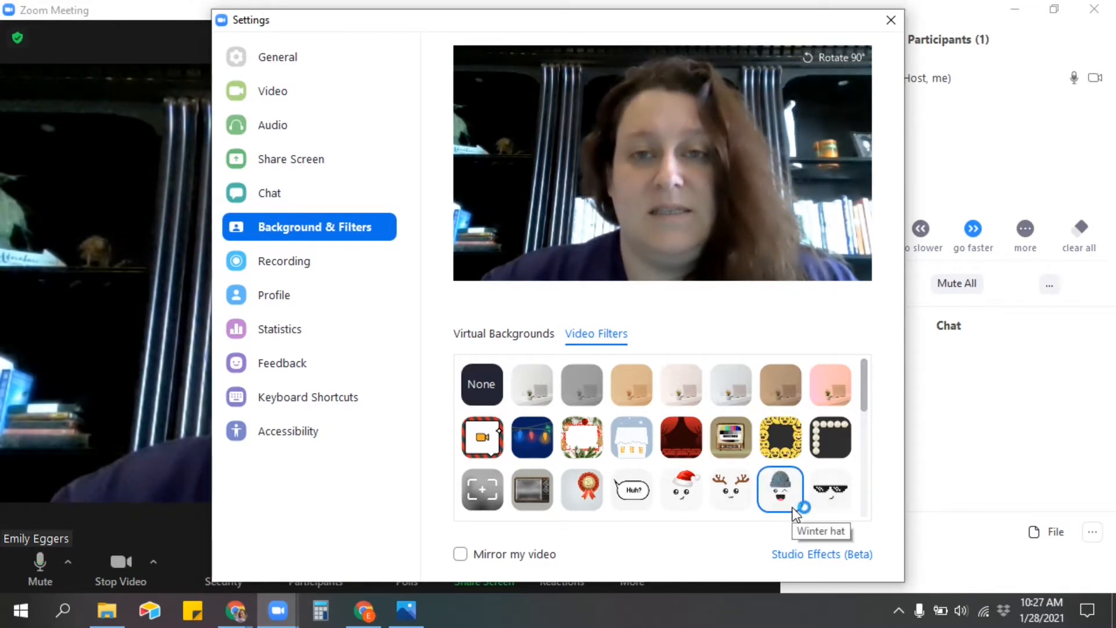
Preview sunglasses, Santa hat, antlers, sprout, bunny ears and Magicorn filters, then close Settings.
click(829, 489)
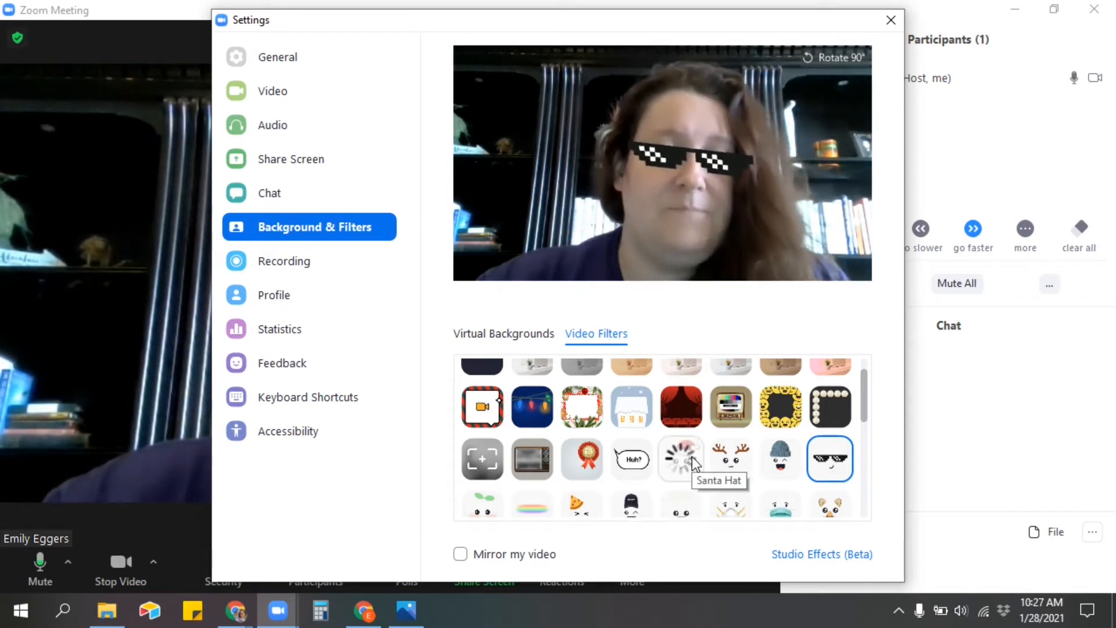
click(680, 458)
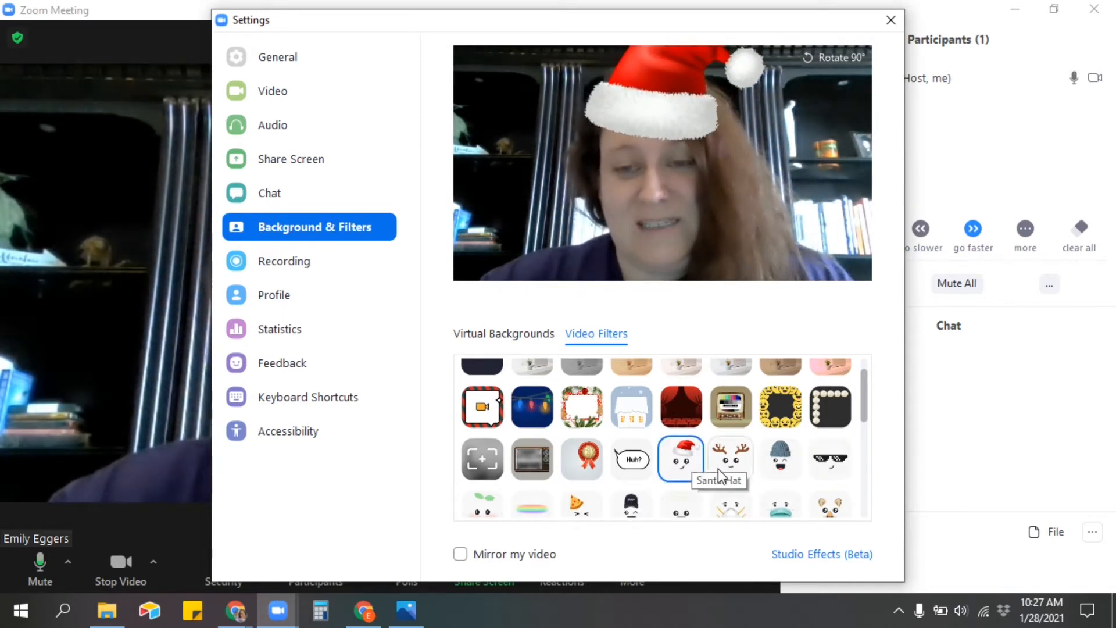
click(730, 459)
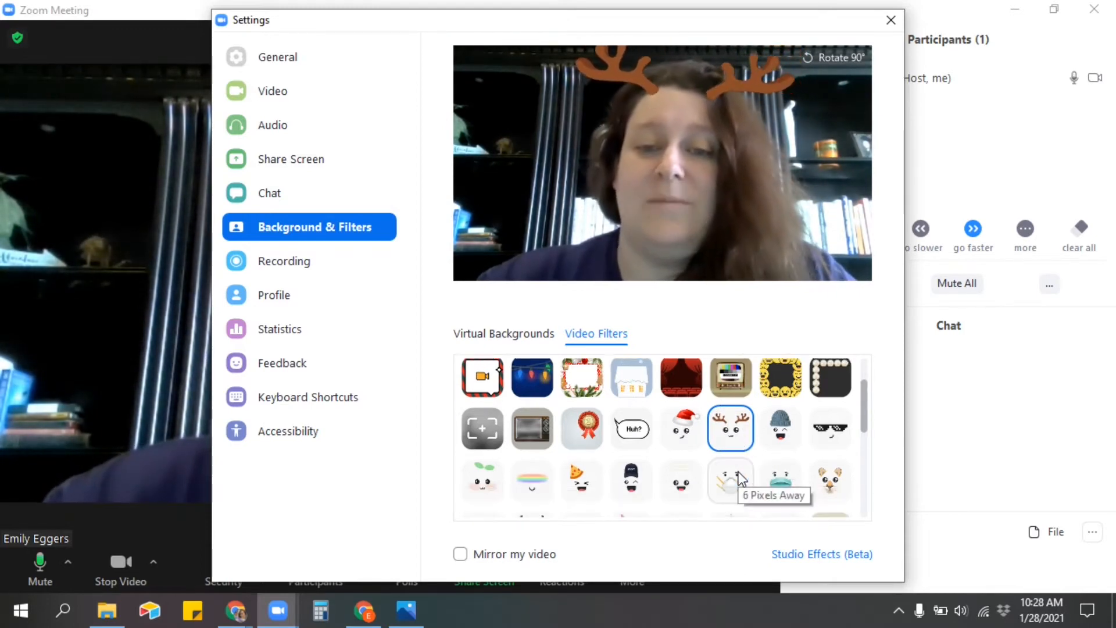
scroll(down, 3)
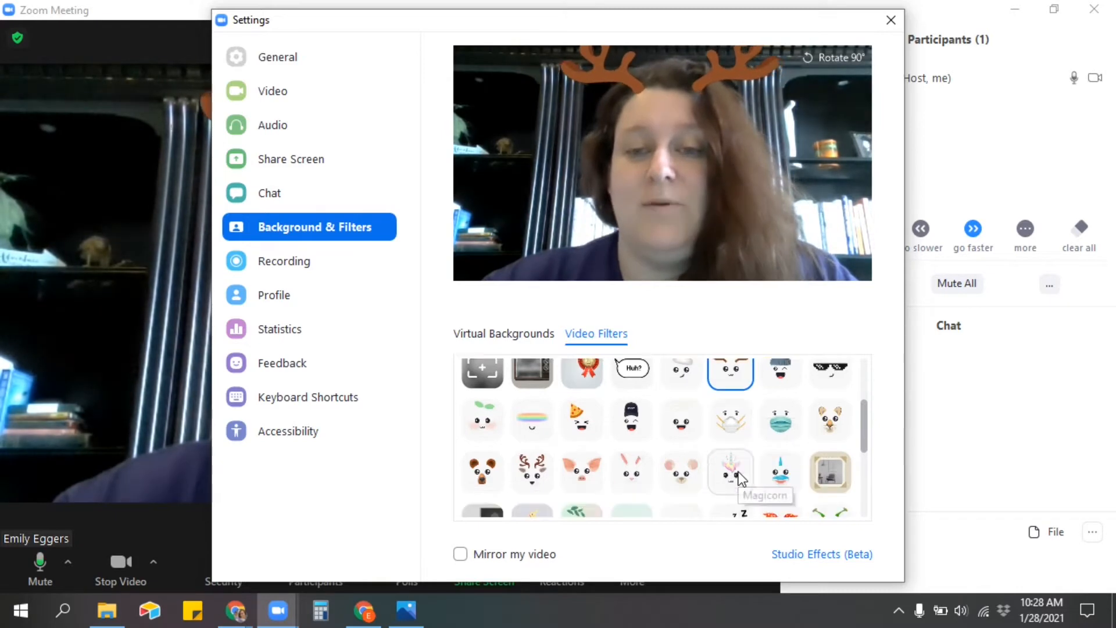
click(482, 419)
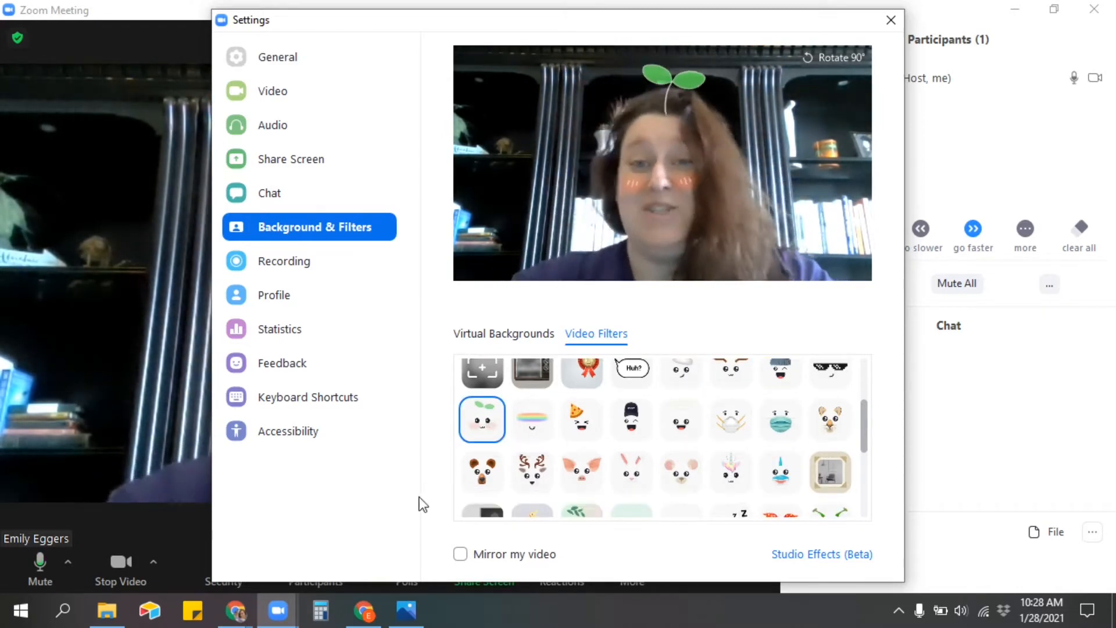
click(631, 472)
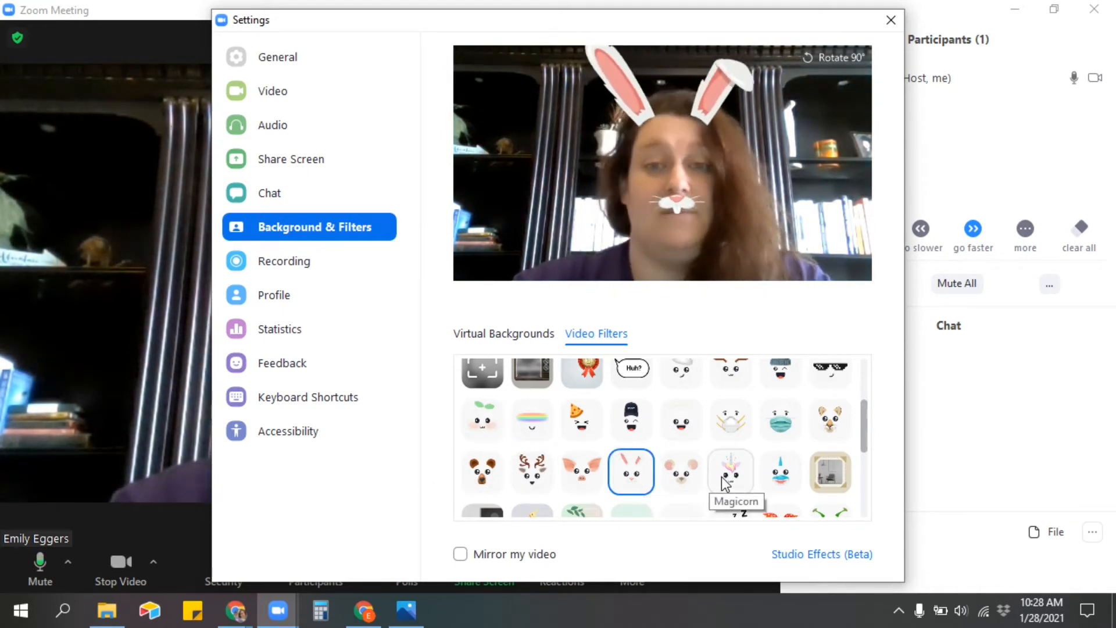
click(730, 472)
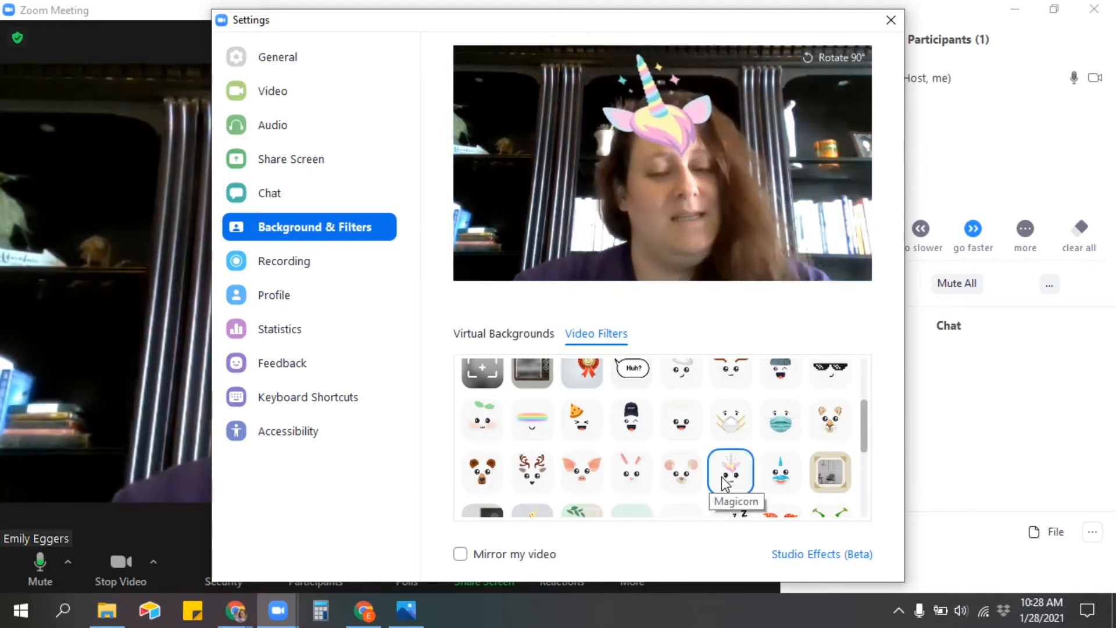
click(890, 20)
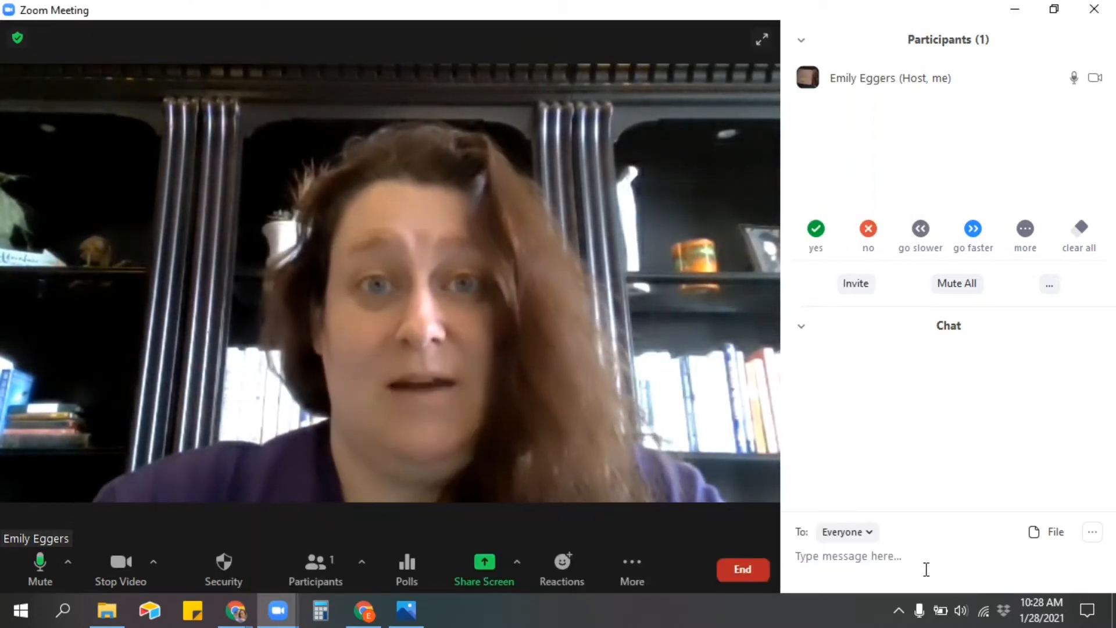
mouse_move(957, 283)
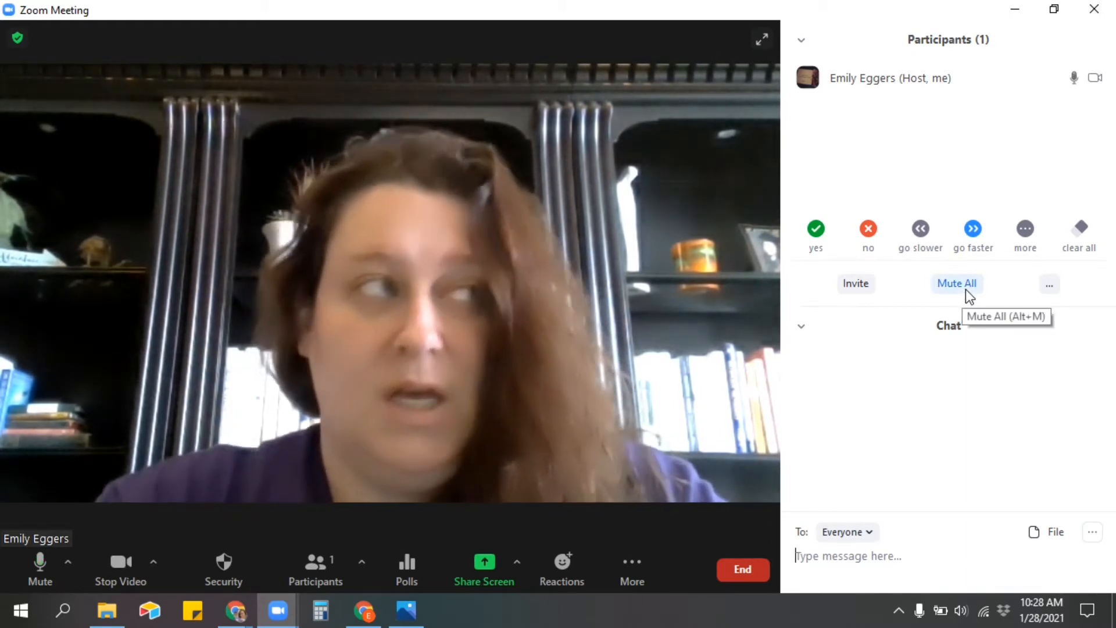
Mute All participants, keeping 'Allow Participants to Unmute Themselves' enabled.
click(956, 283)
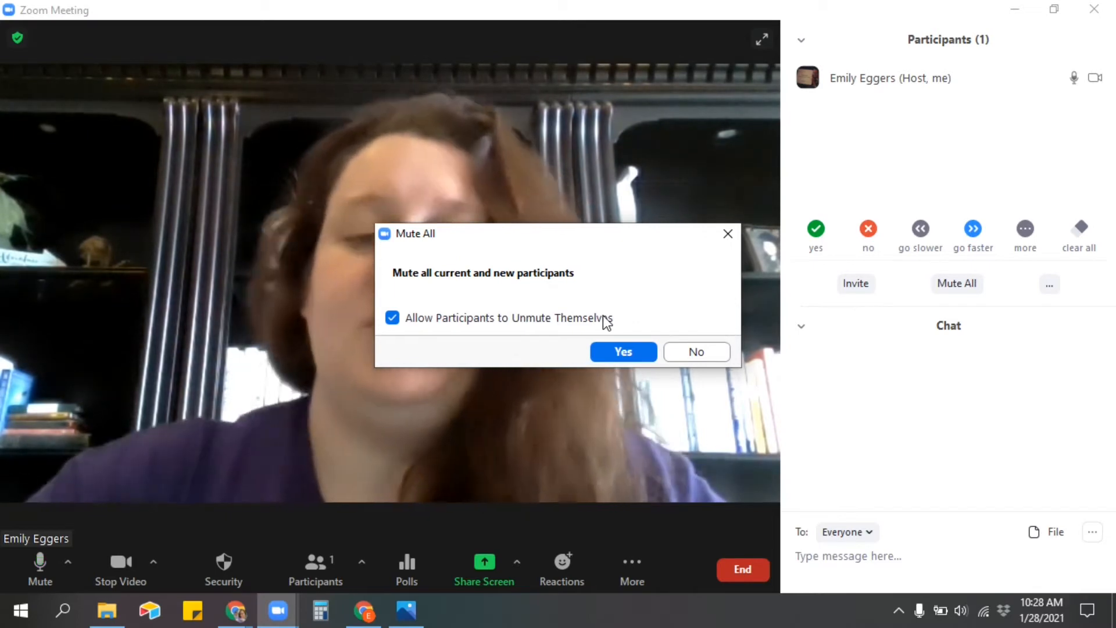
click(622, 352)
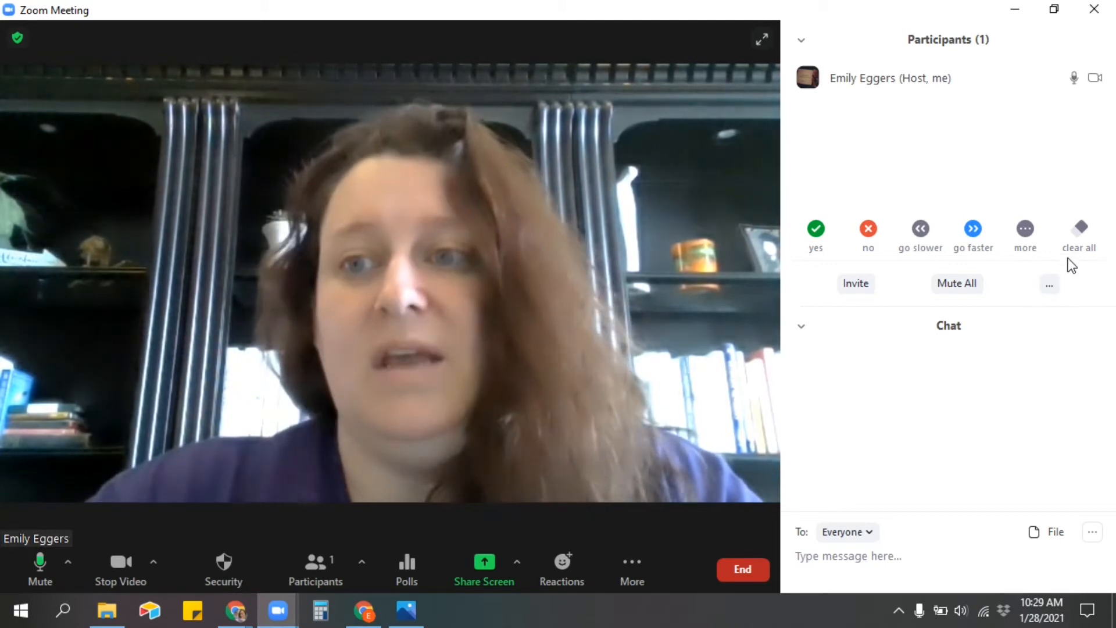
click(1024, 228)
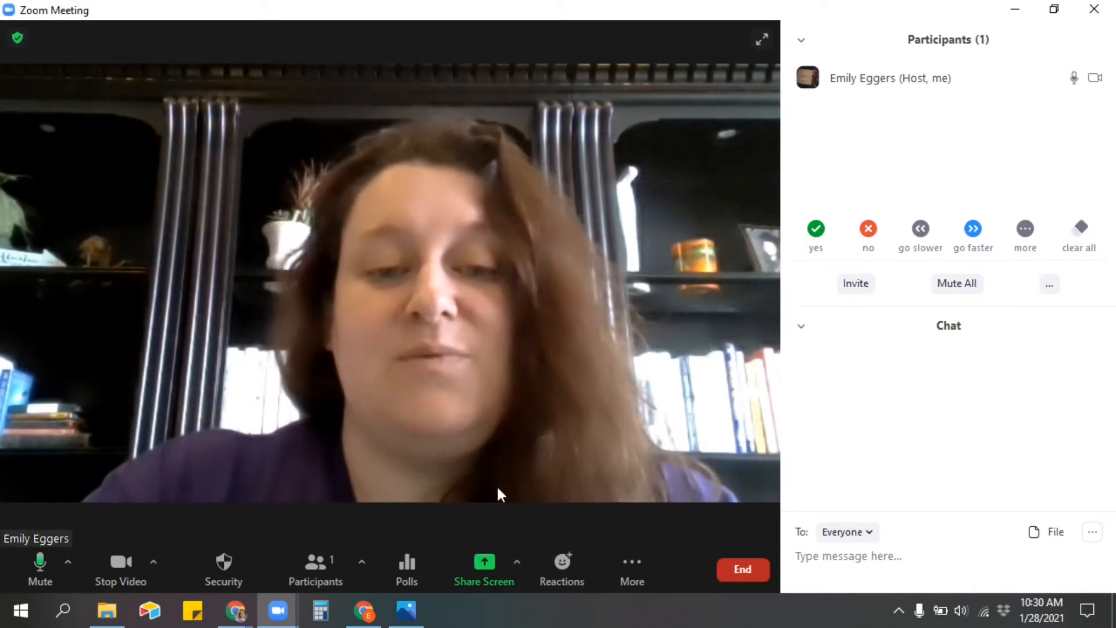
click(561, 569)
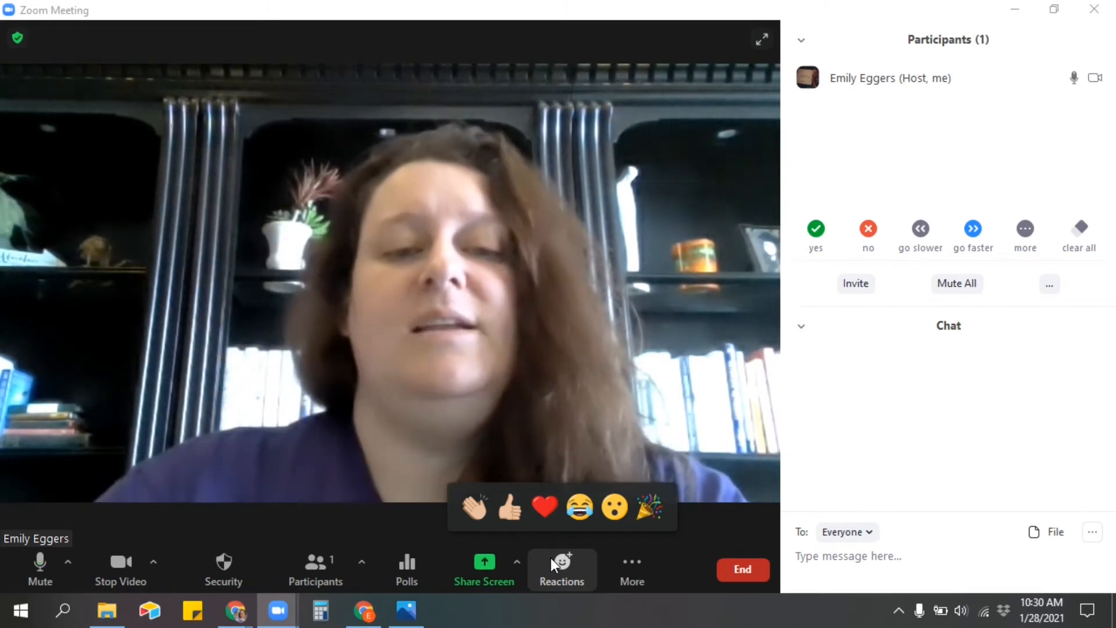
click(612, 506)
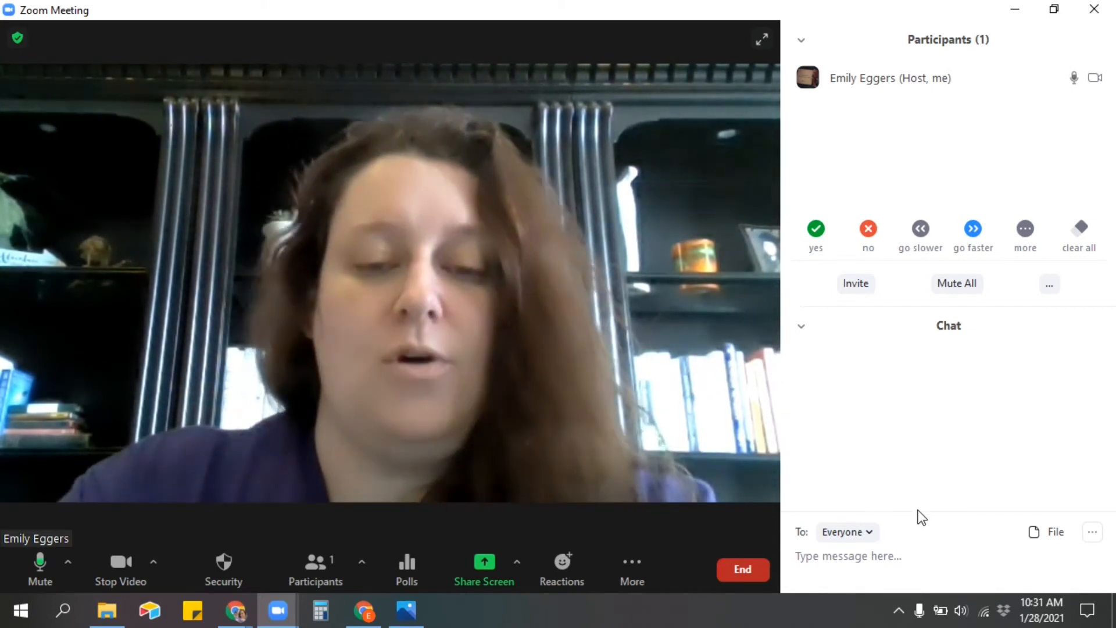
Choose Breakout Rooms from the More menu in the meeting toolbar.
click(631, 569)
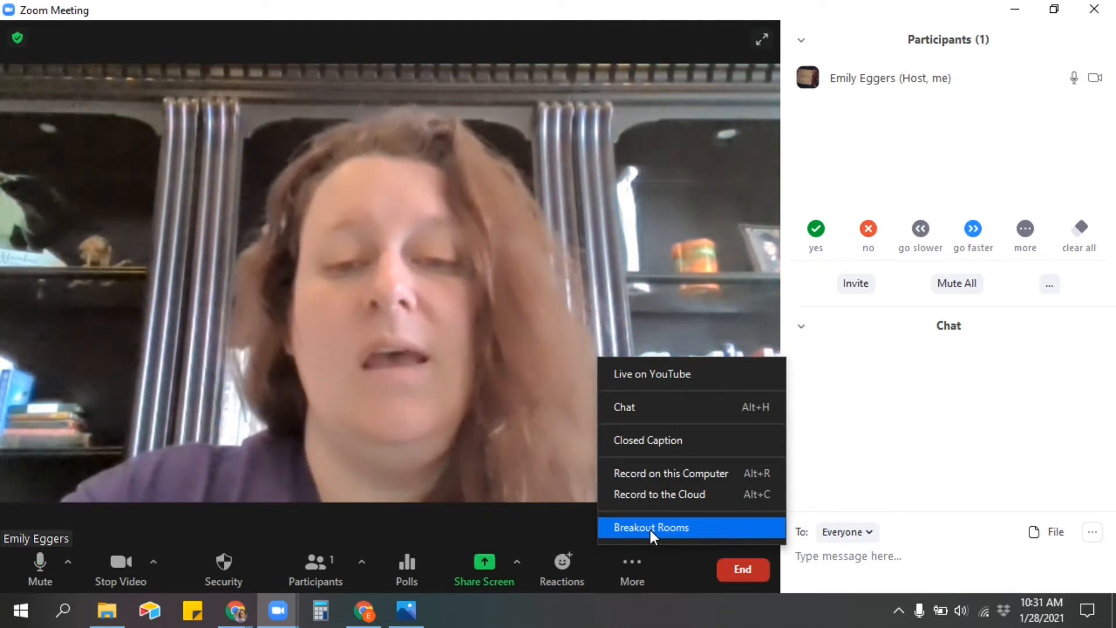
click(650, 526)
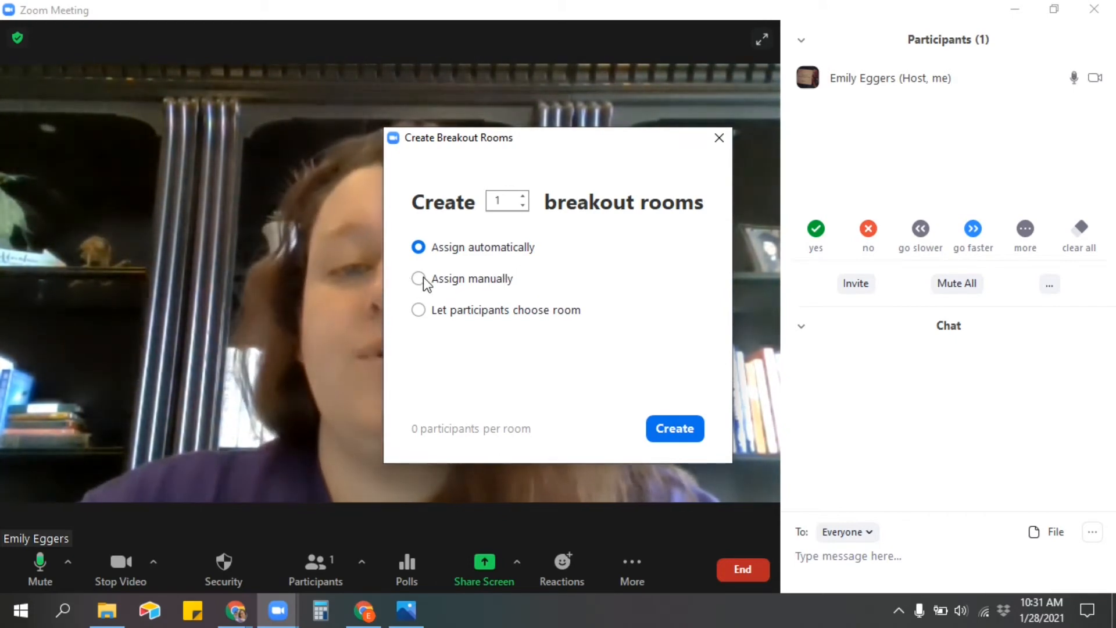
Create 4 manually assigned breakout rooms, then begin assigning Room 1.
click(419, 279)
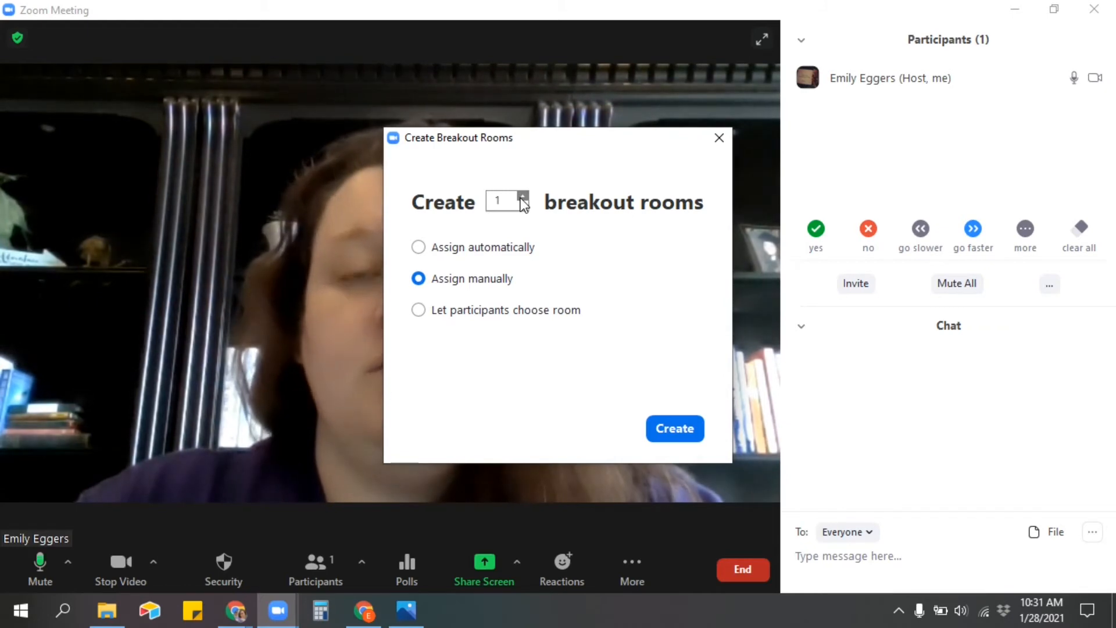
click(523, 196)
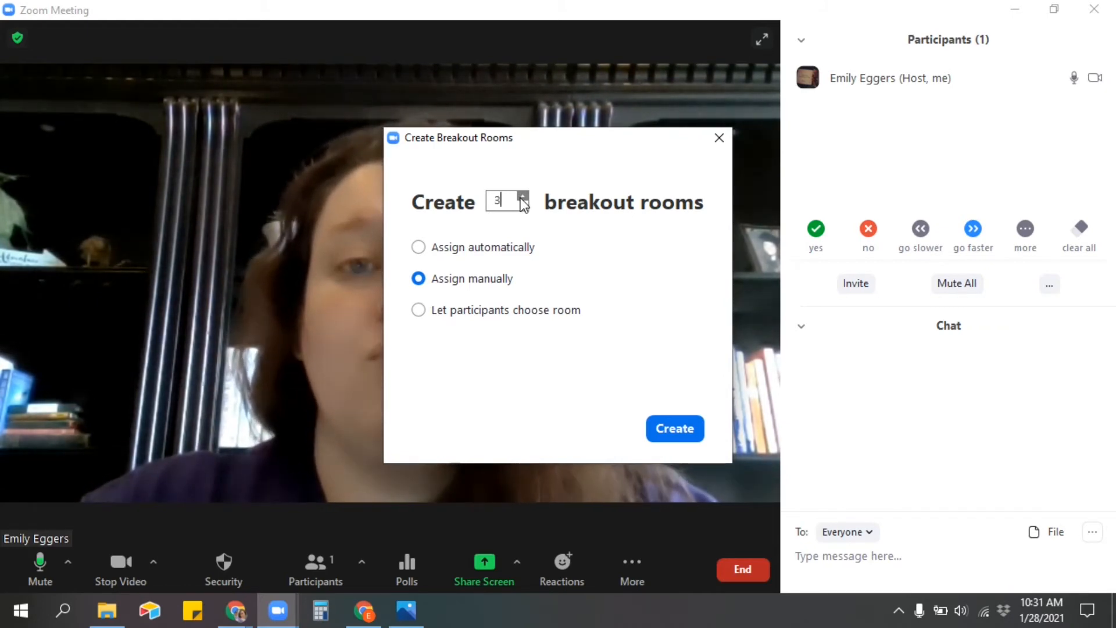
click(524, 196)
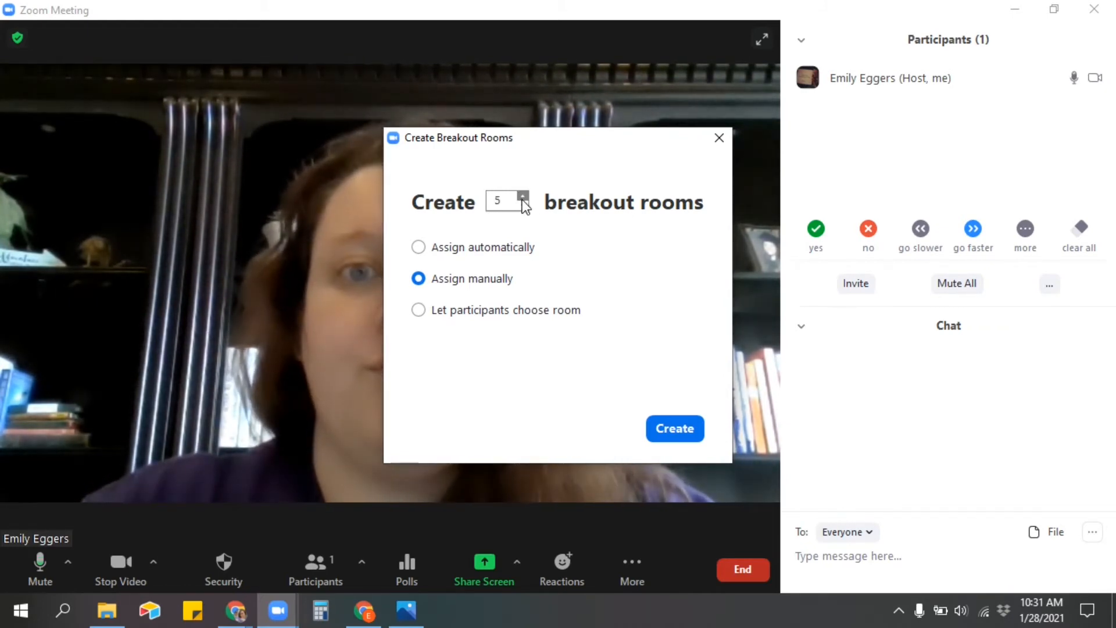
click(523, 206)
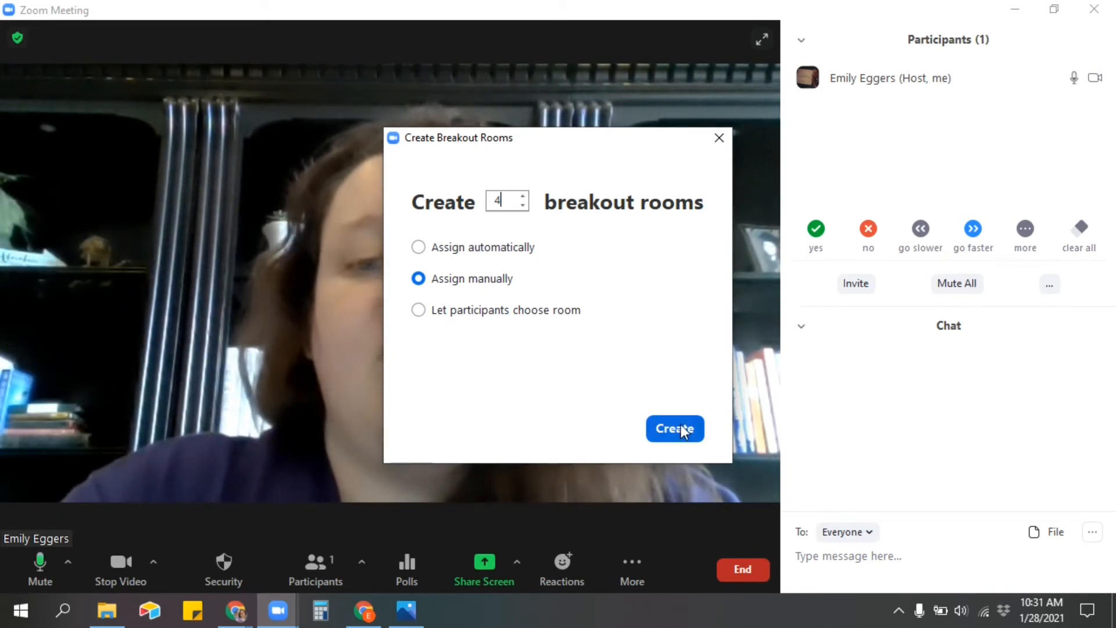
click(674, 429)
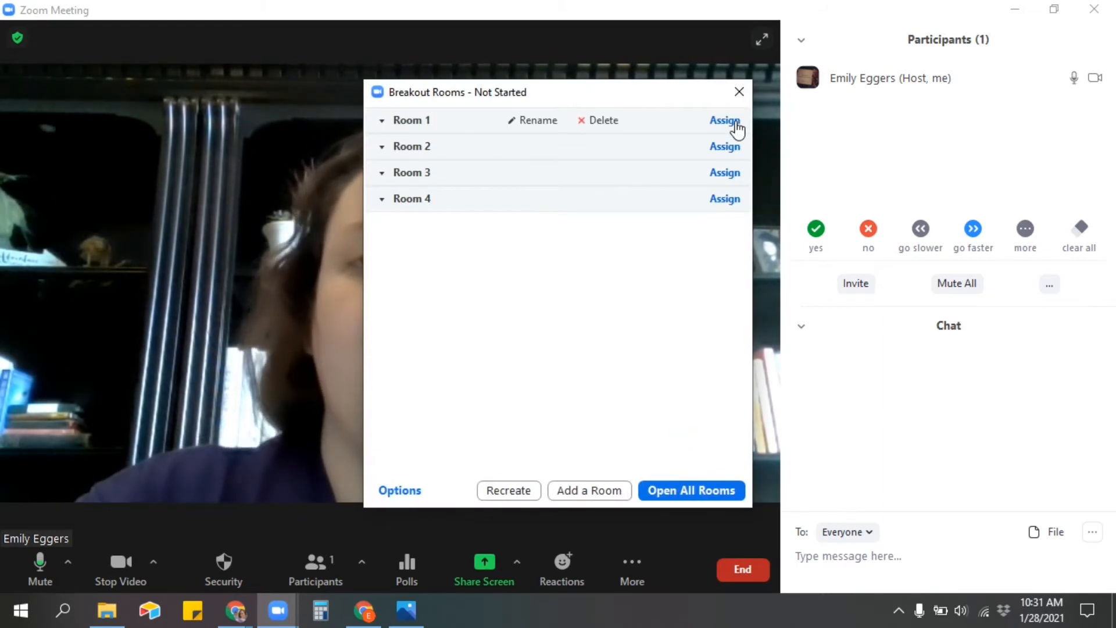
click(725, 120)
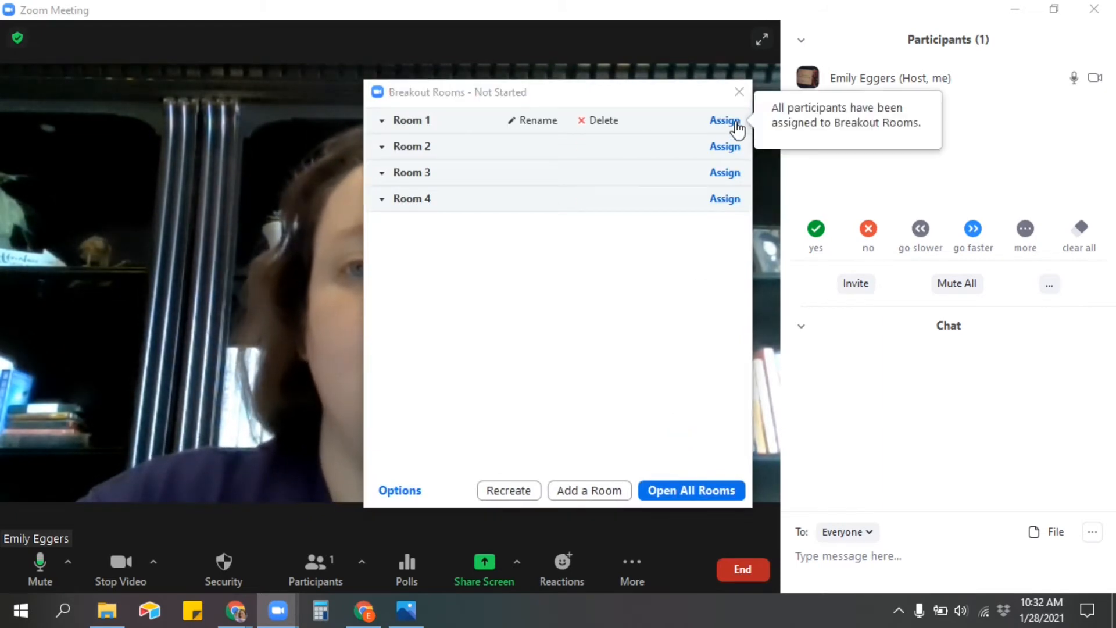